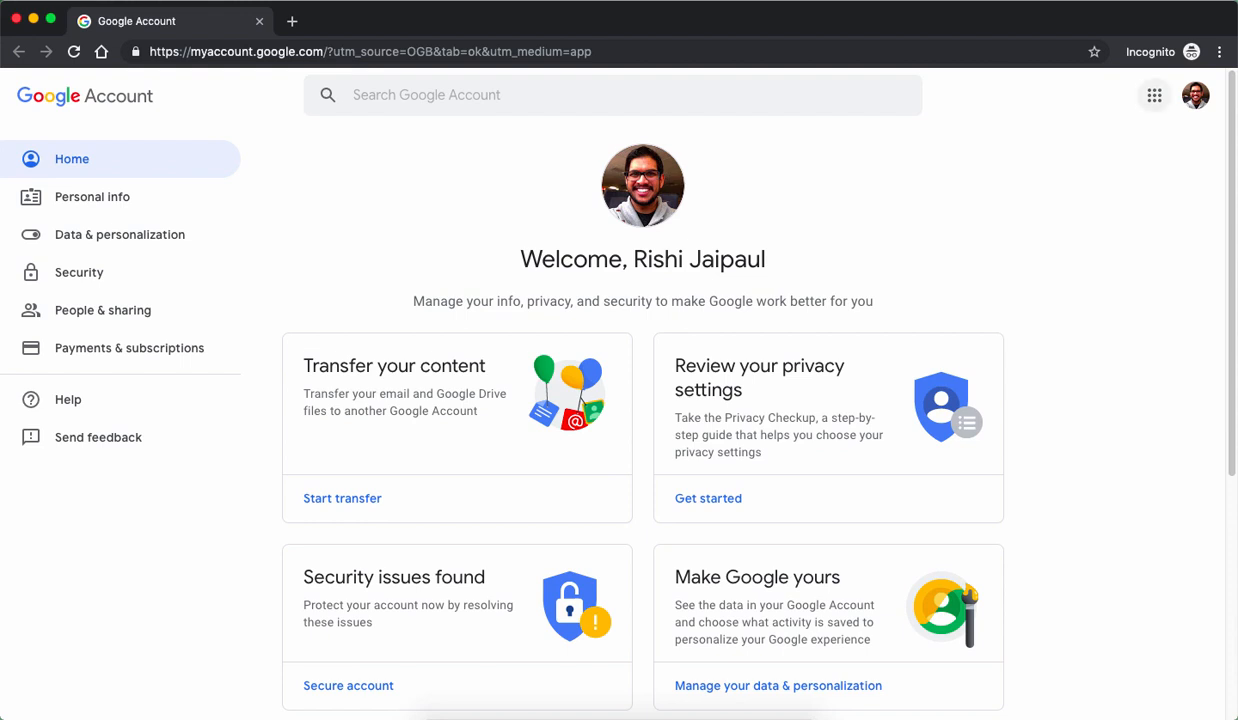
mouse_move(1152, 96)
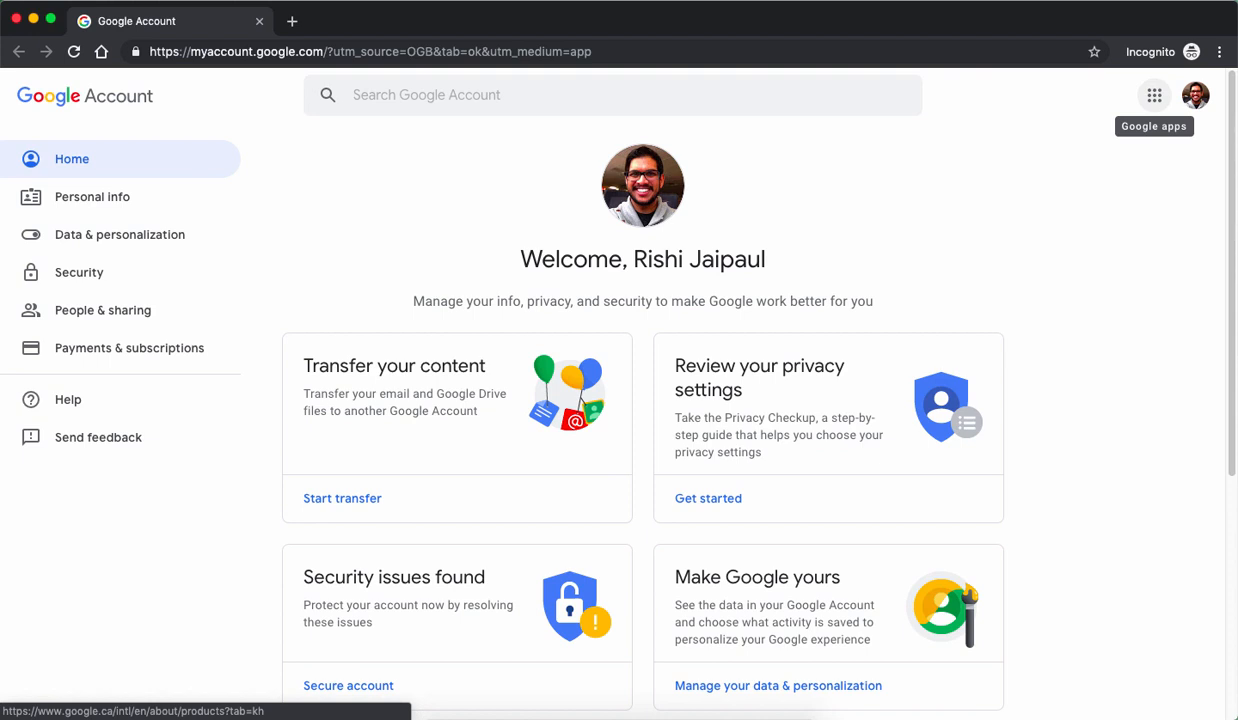
Step: Go from the Google Account home page to the Google Sites My Sites list
click(1152, 96)
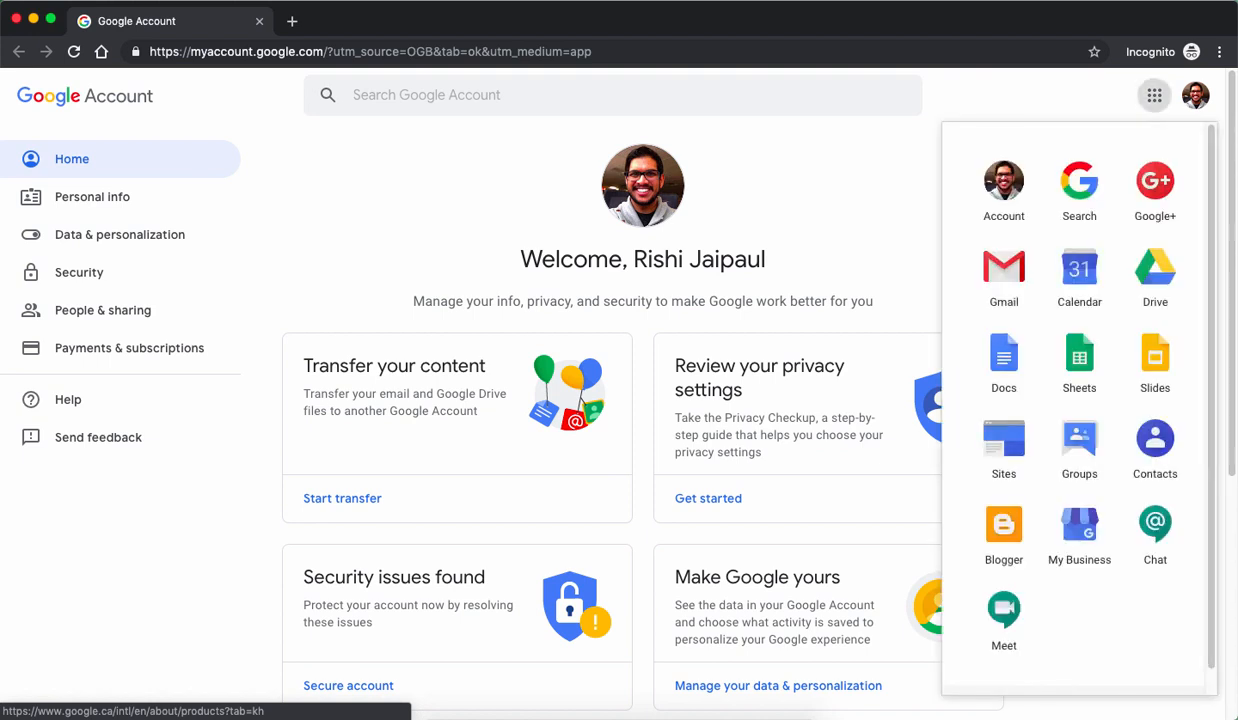
mouse_move(1004, 270)
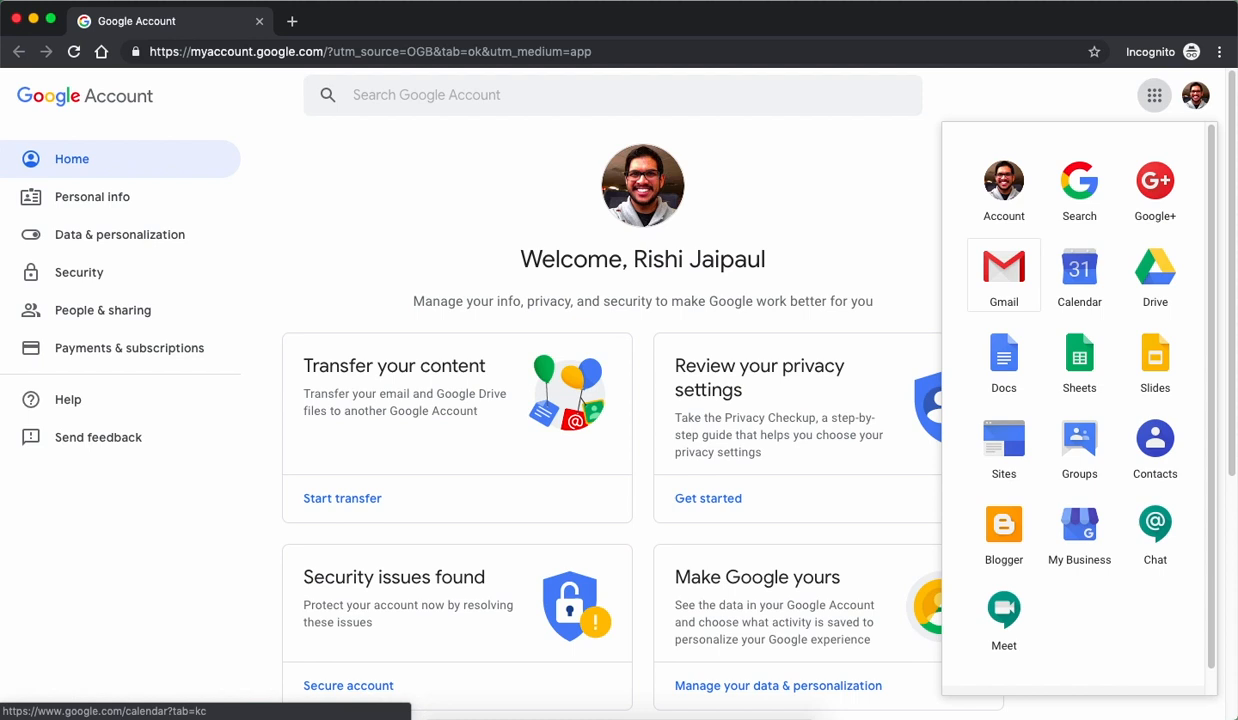
mouse_move(1004, 448)
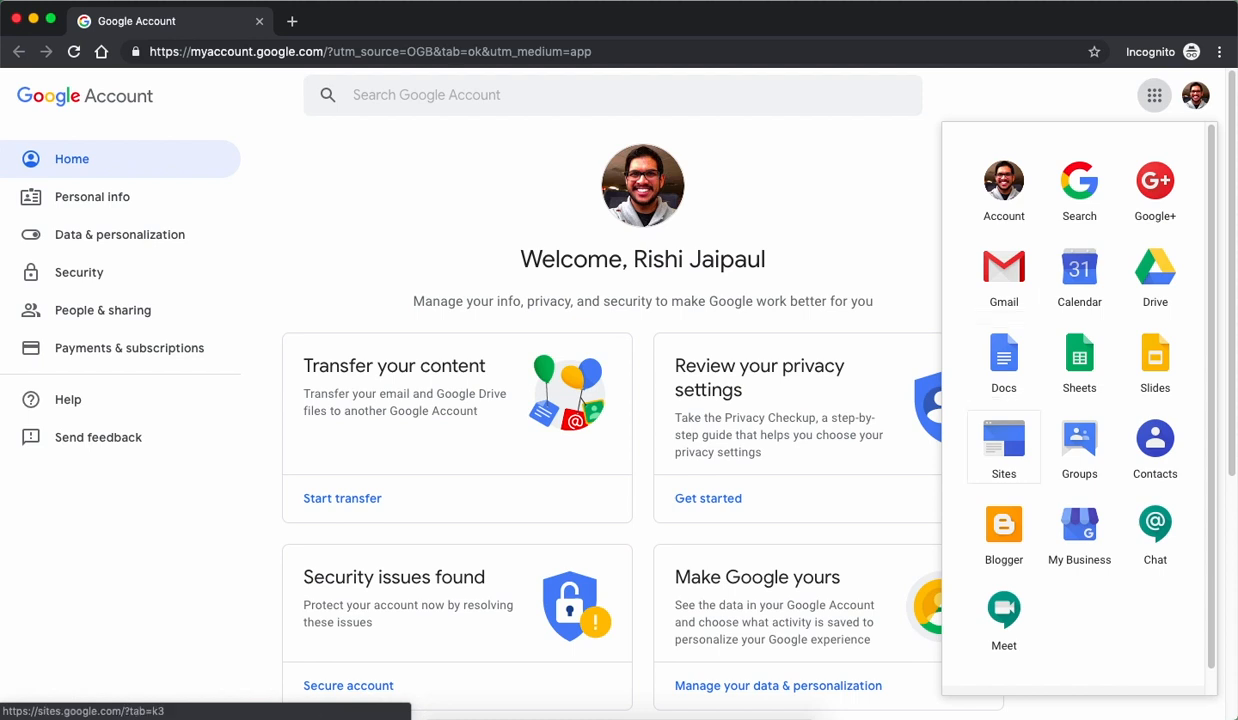
click(1004, 448)
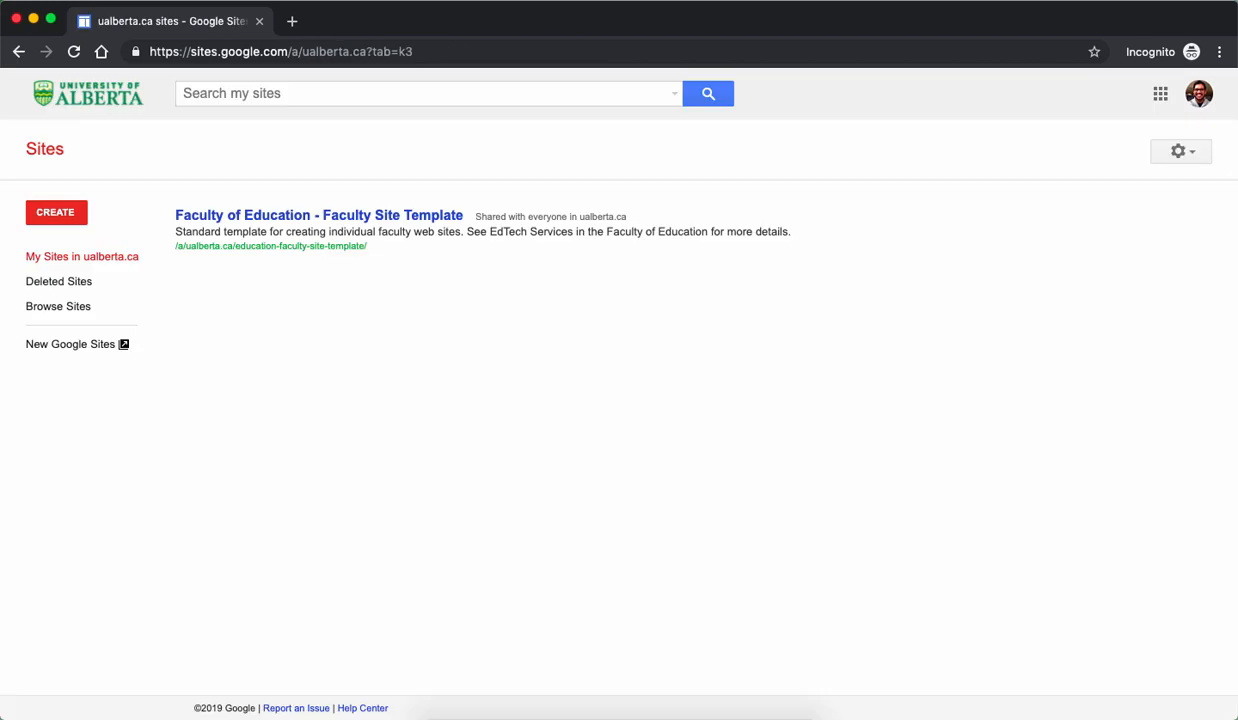
Step: Create a new untitled site using the new Sites version
click(56, 212)
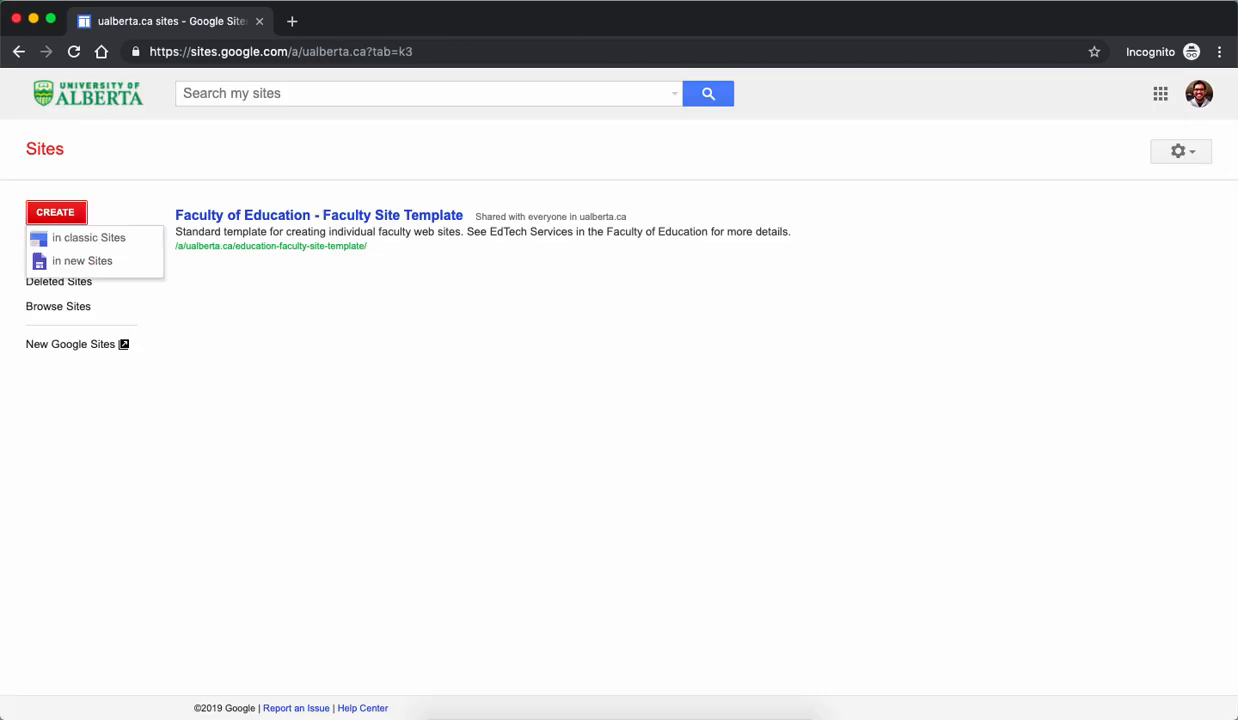
mouse_move(84, 260)
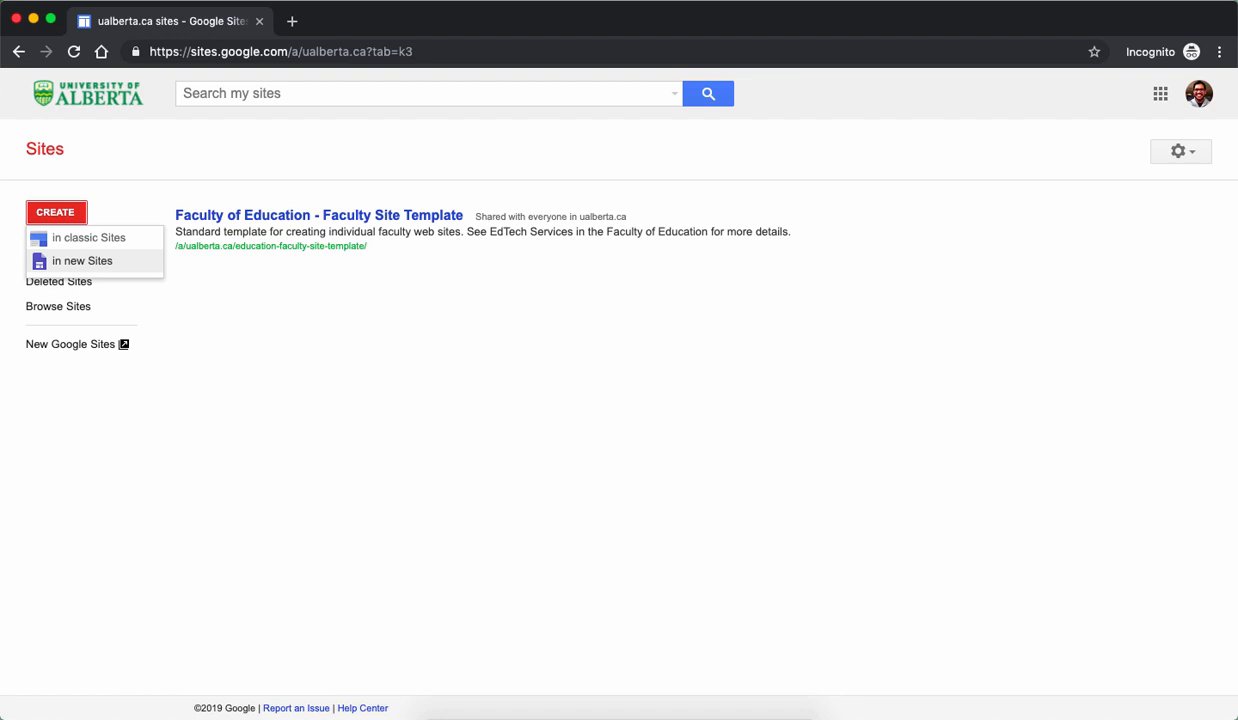
click(82, 260)
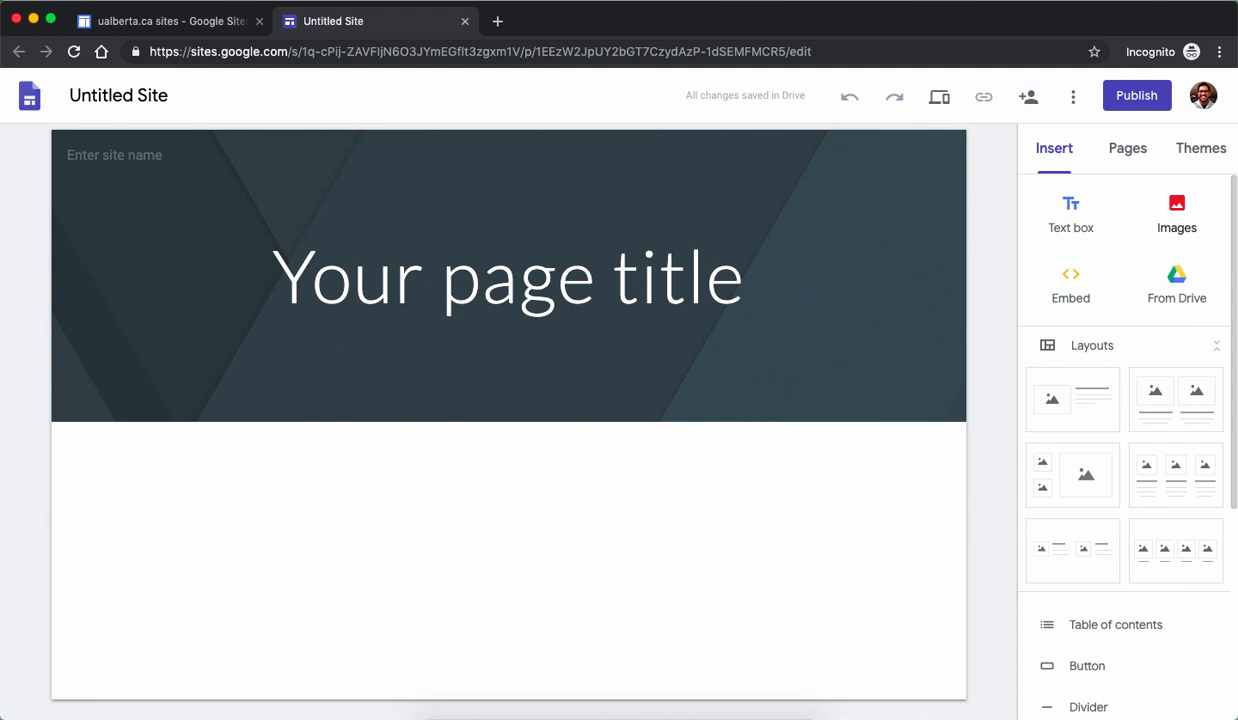
Step: Apply the Aristotle theme to the untitled site
click(1128, 148)
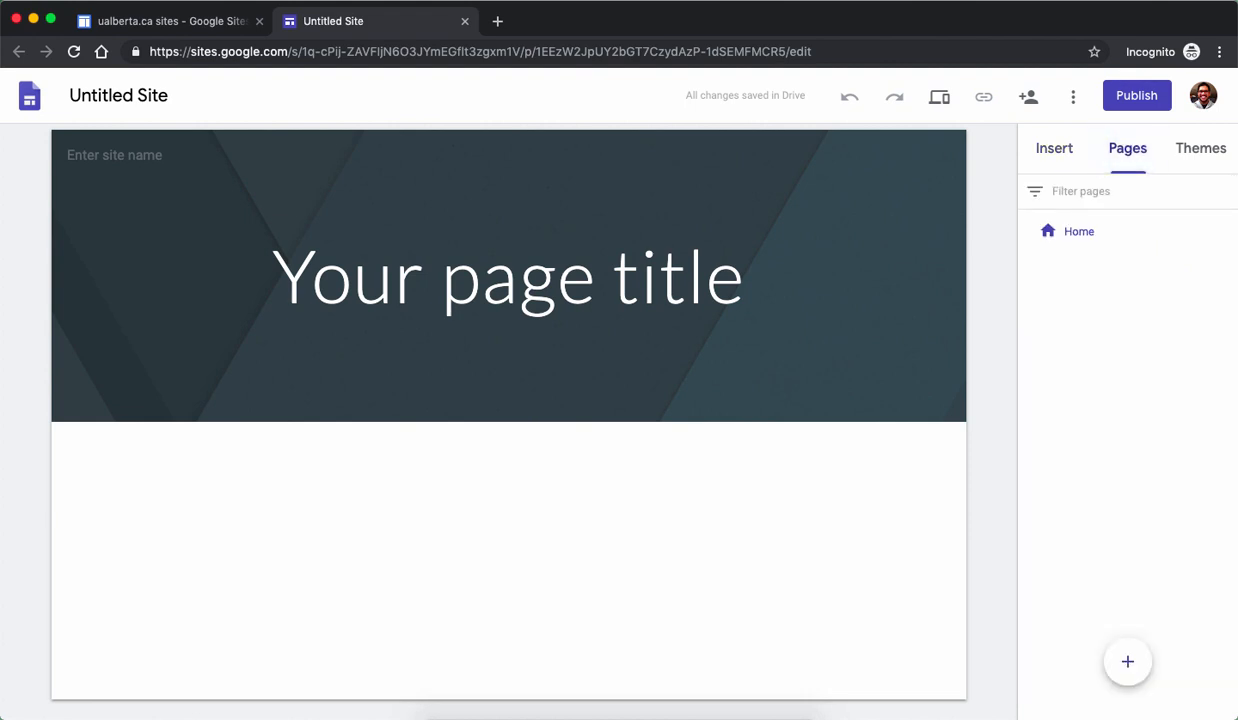
click(1200, 148)
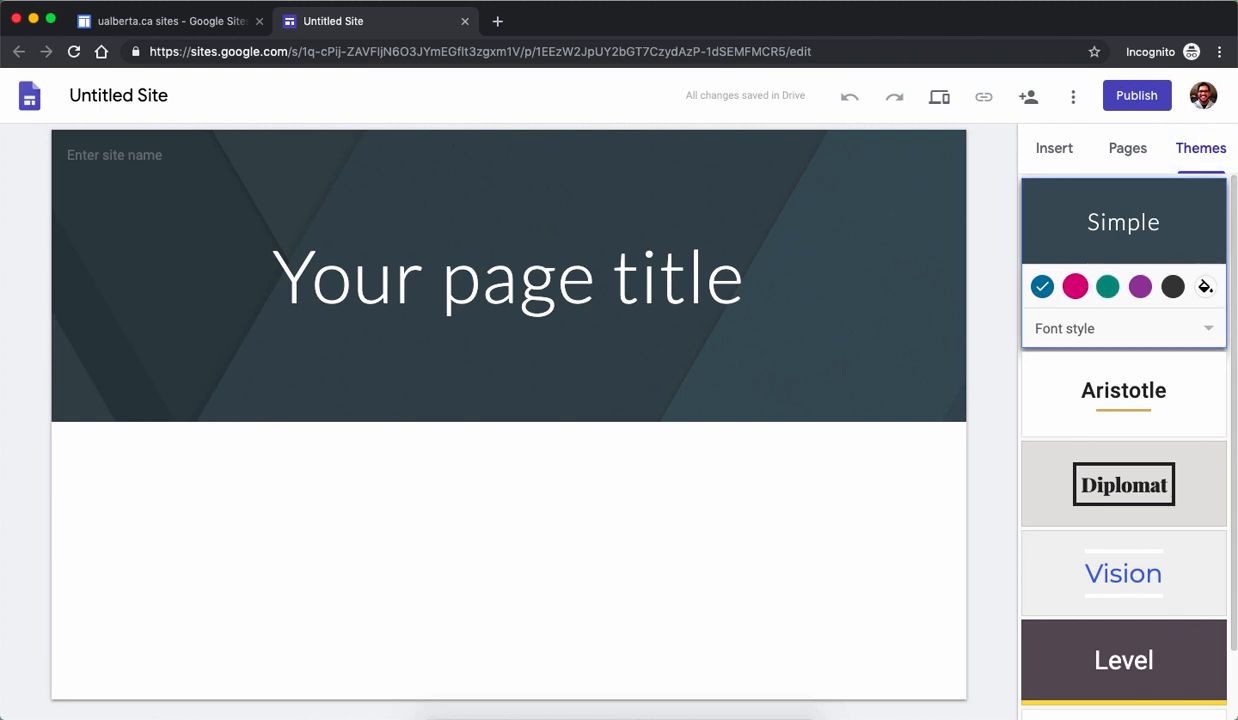
click(1076, 288)
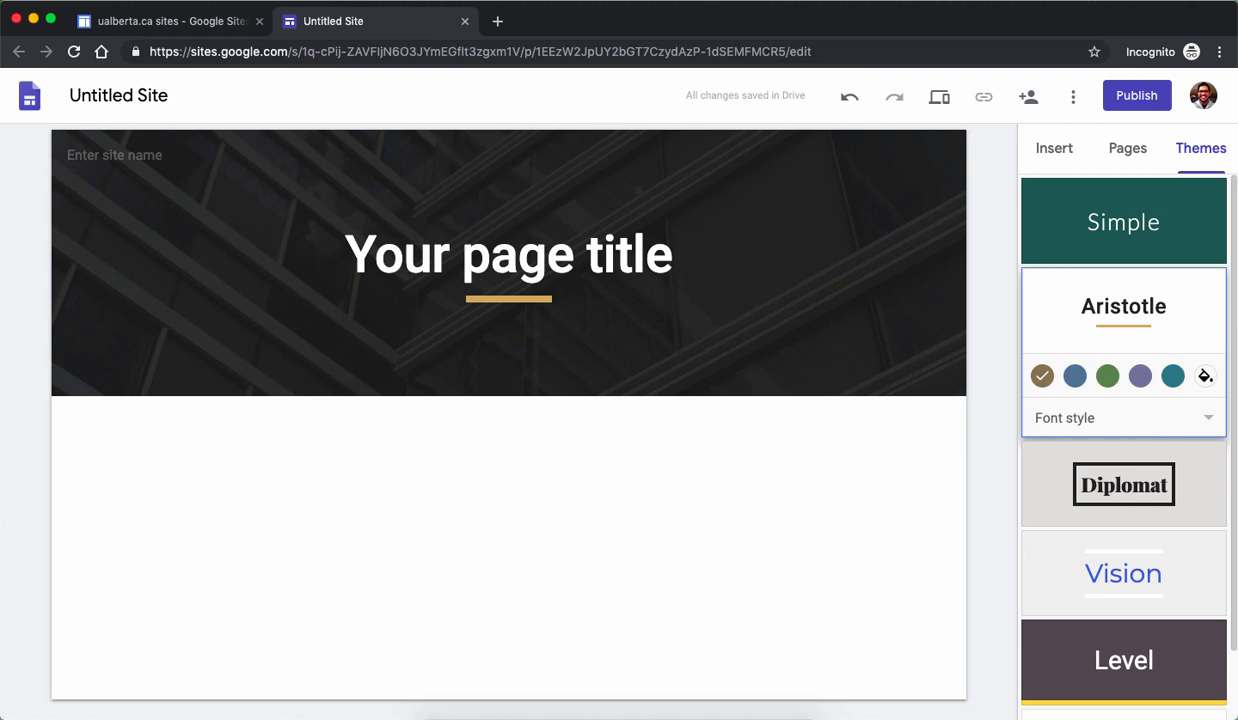
Step: Name the site 'My ePortfolio' and title the page 'Rishi Jaipaul's ePortfolio'
click(118, 96)
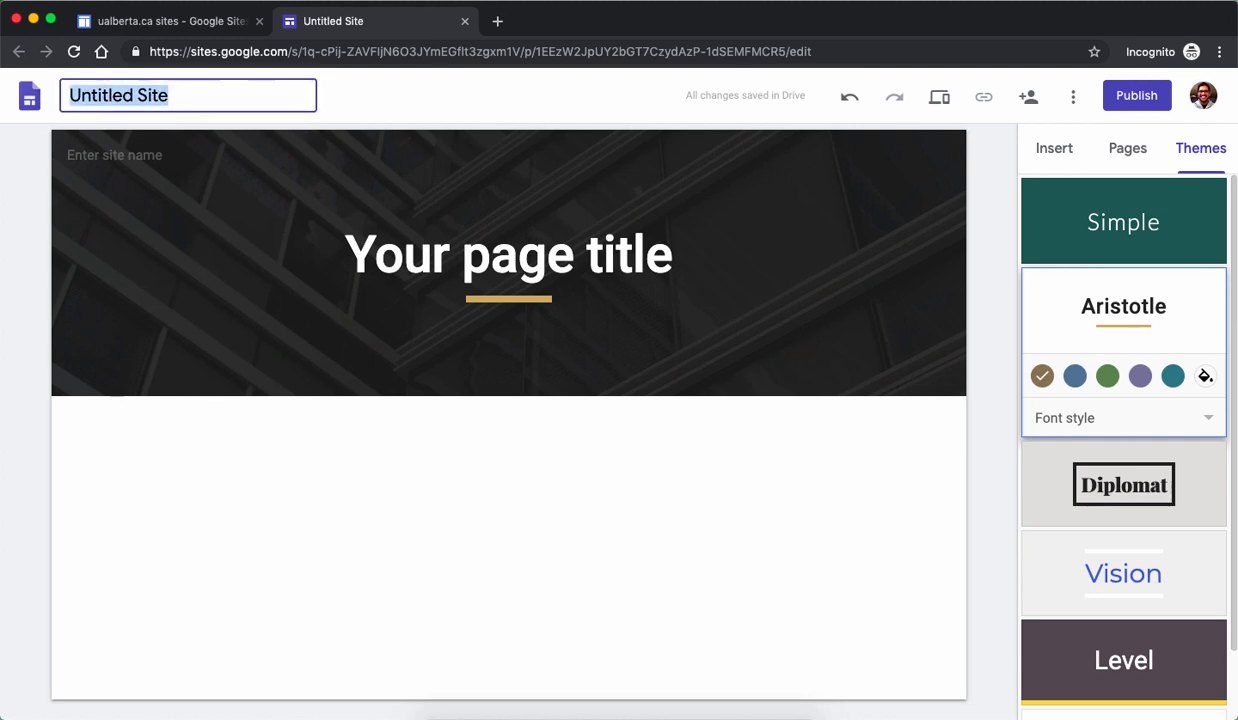
text(My ep)
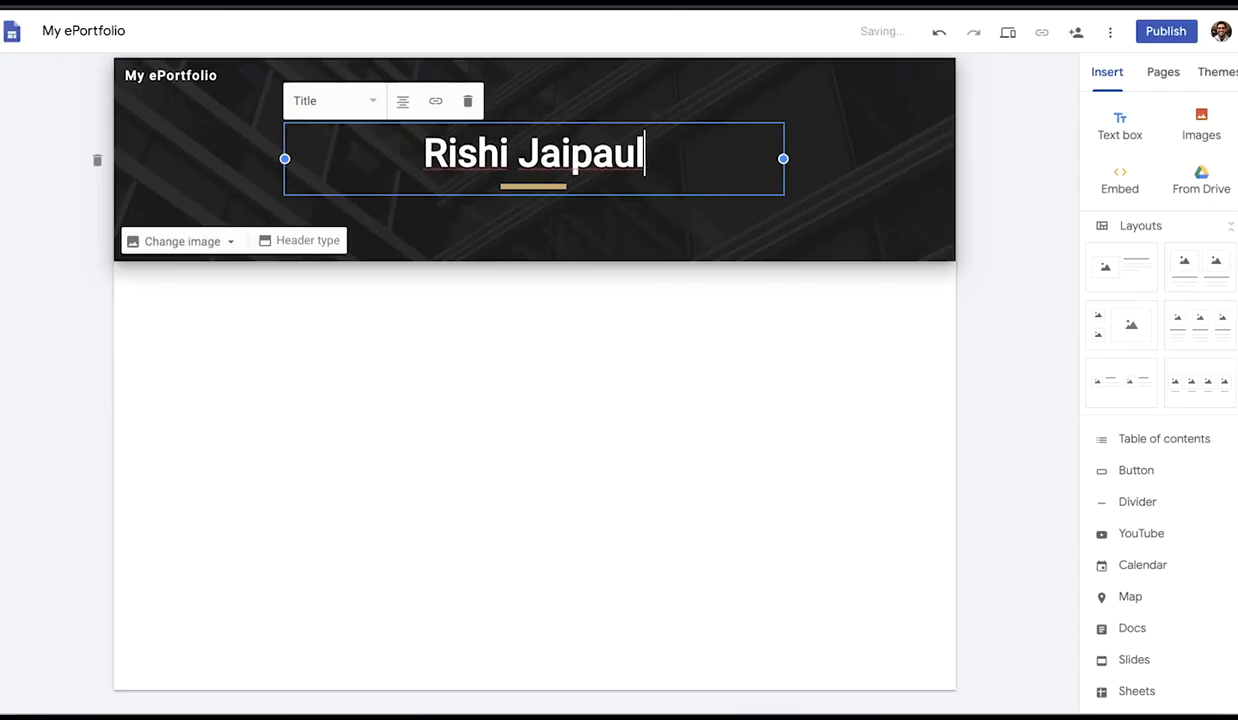
text('s ePortfolio)
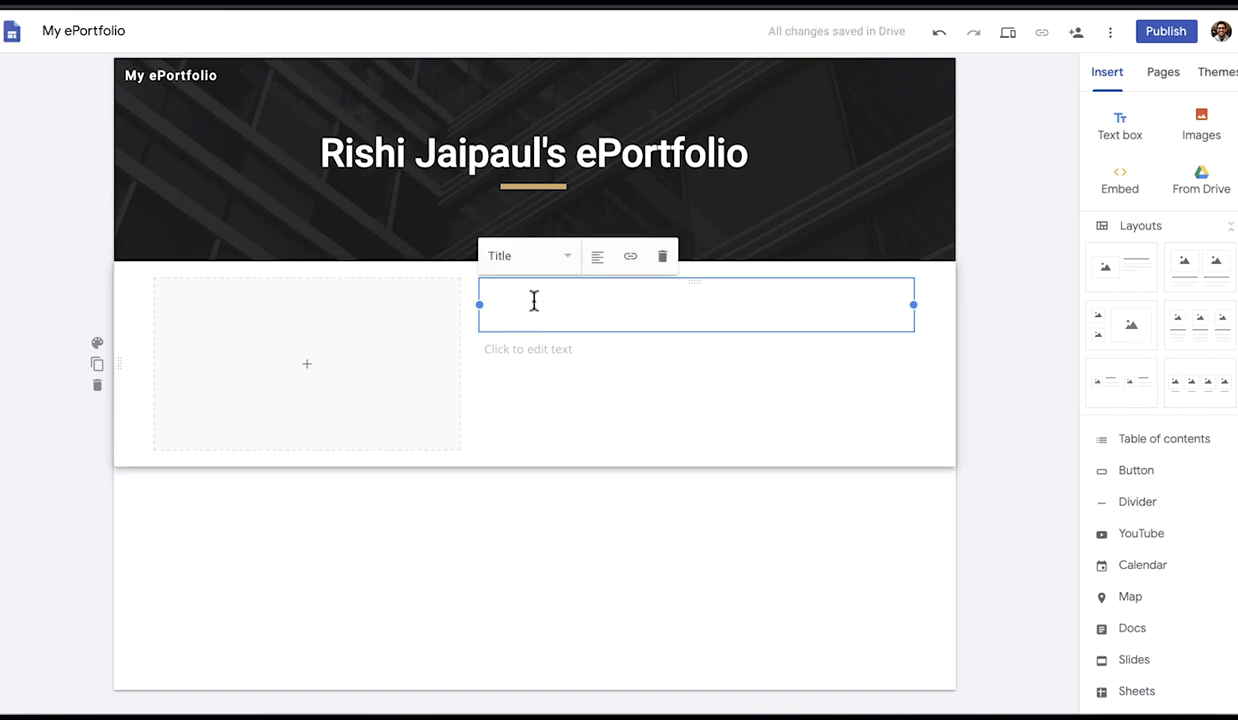
Step: Write the 'My Teaching Philosophy' heading and a 'Welcome to my ePortfolio' introduction paragraph
text(M)
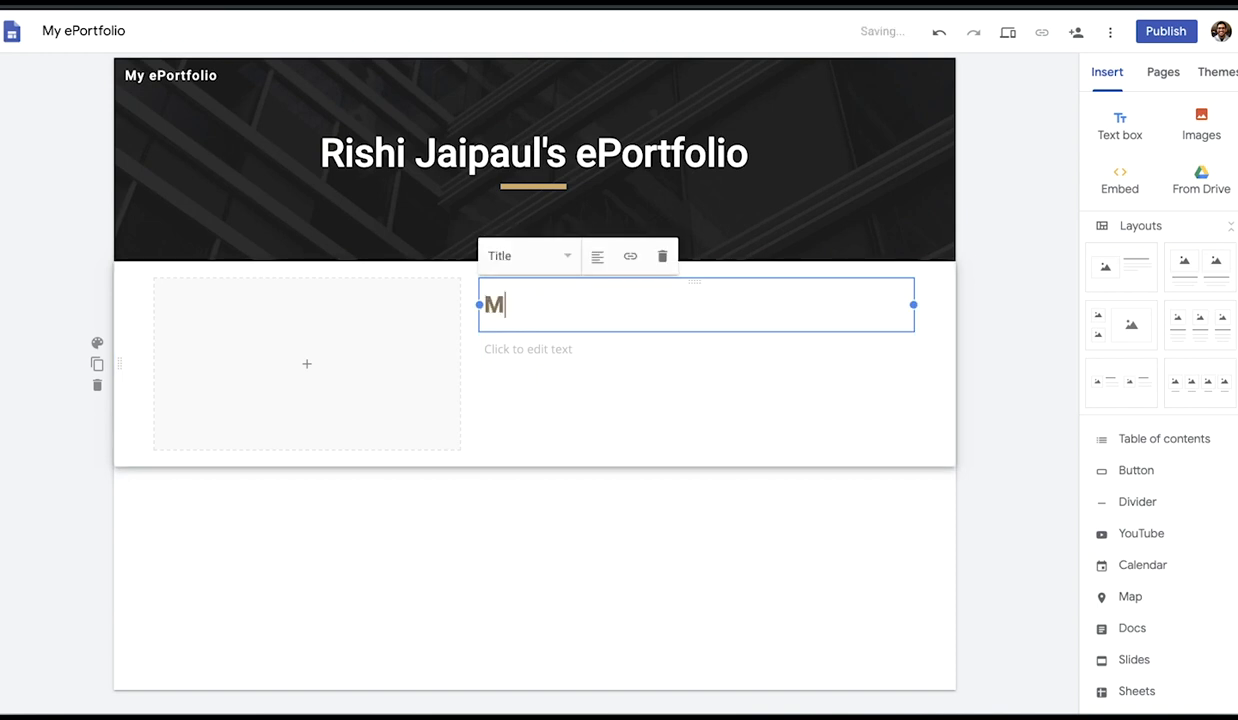
text(y Teaching Phils)
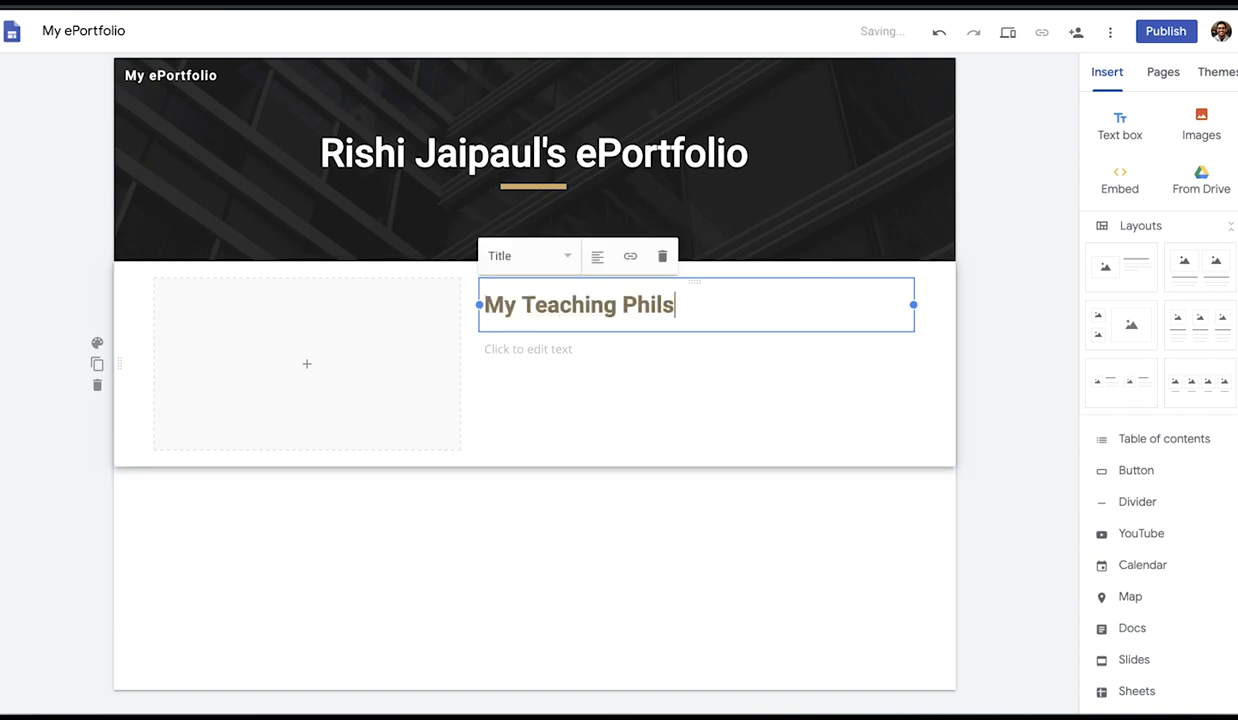
text(osophy)
click(696, 350)
text(W)
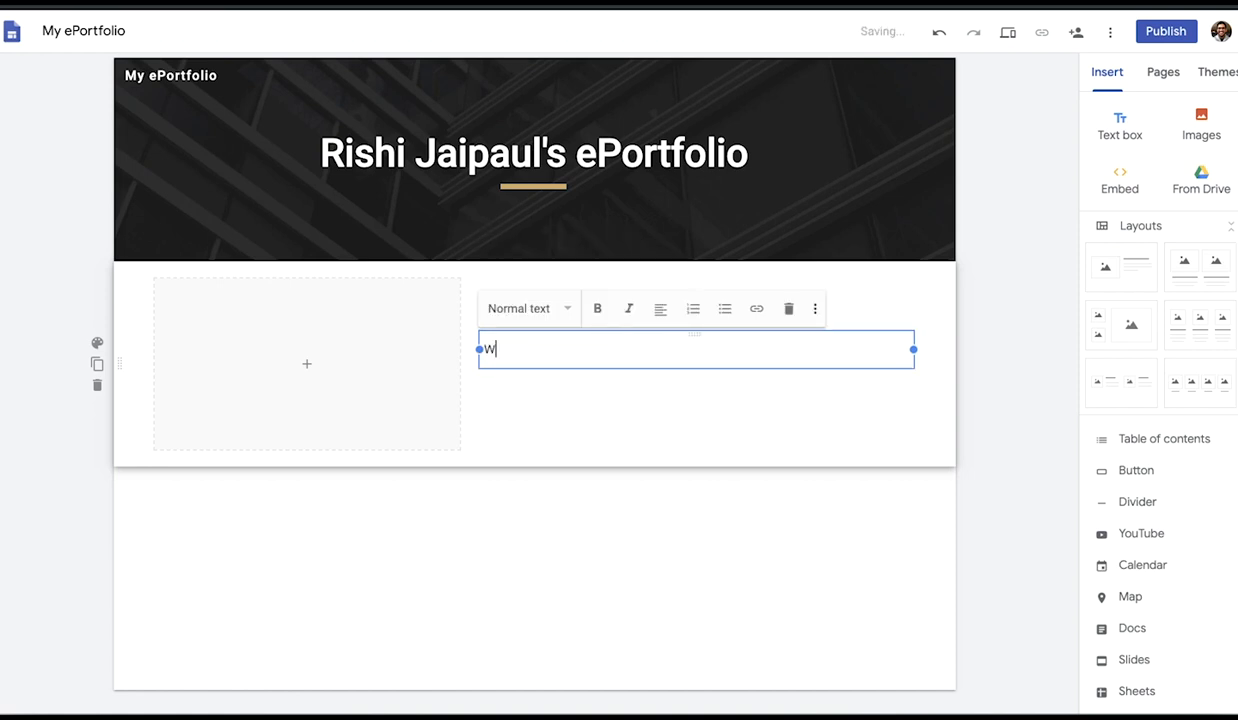
text(elcome to my ePortfolio. In this section I am going to briefly outline my teaching philosophy.)
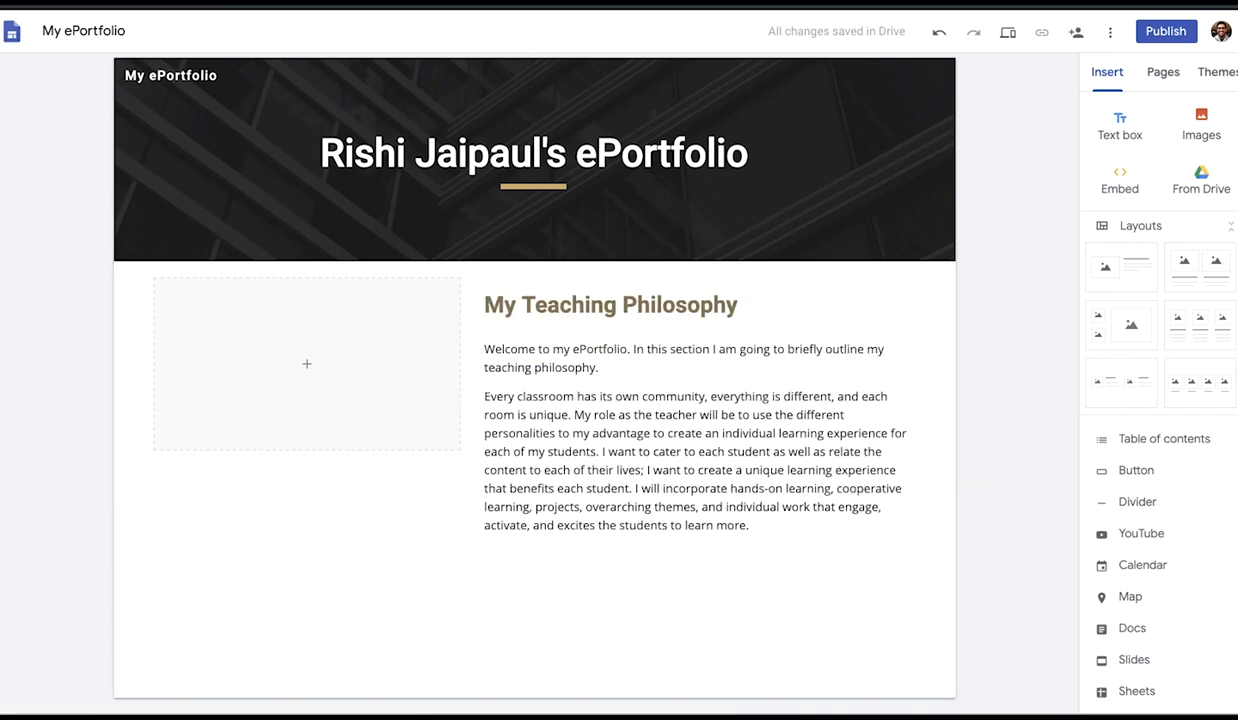
mouse_move(312, 378)
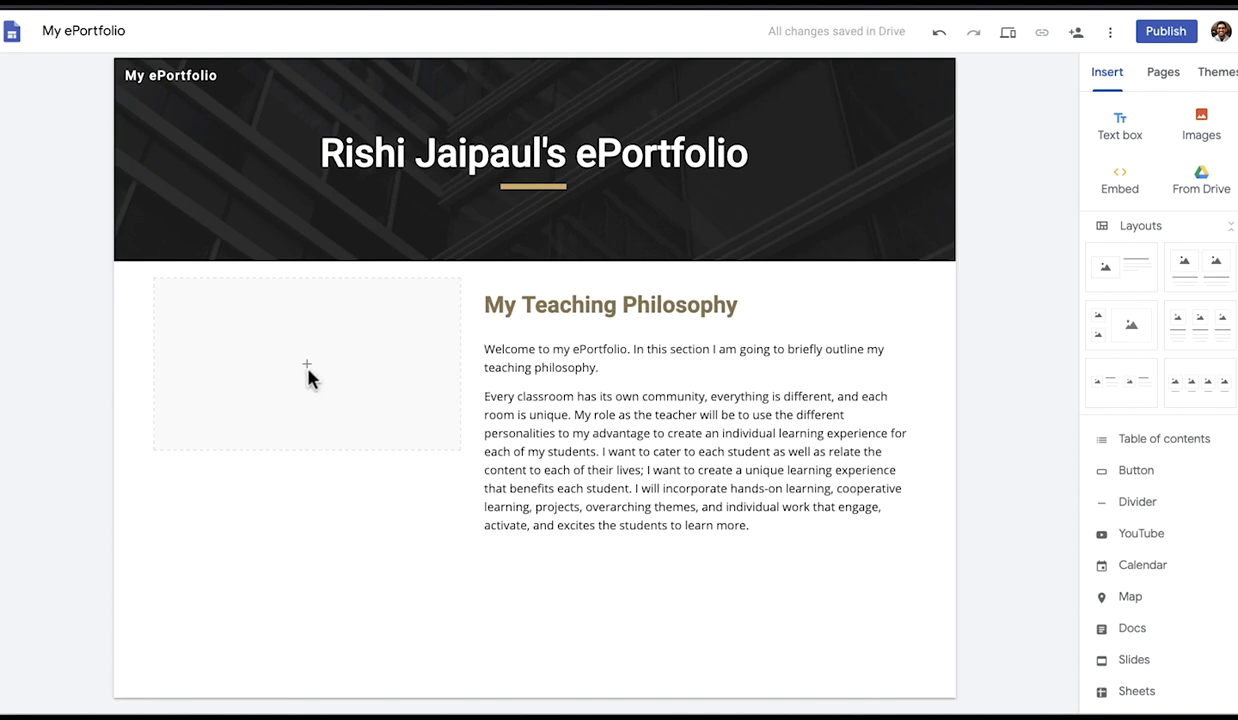
Step: Upload a profile photo into the image slot beside the philosophy text and make it taller
click(308, 364)
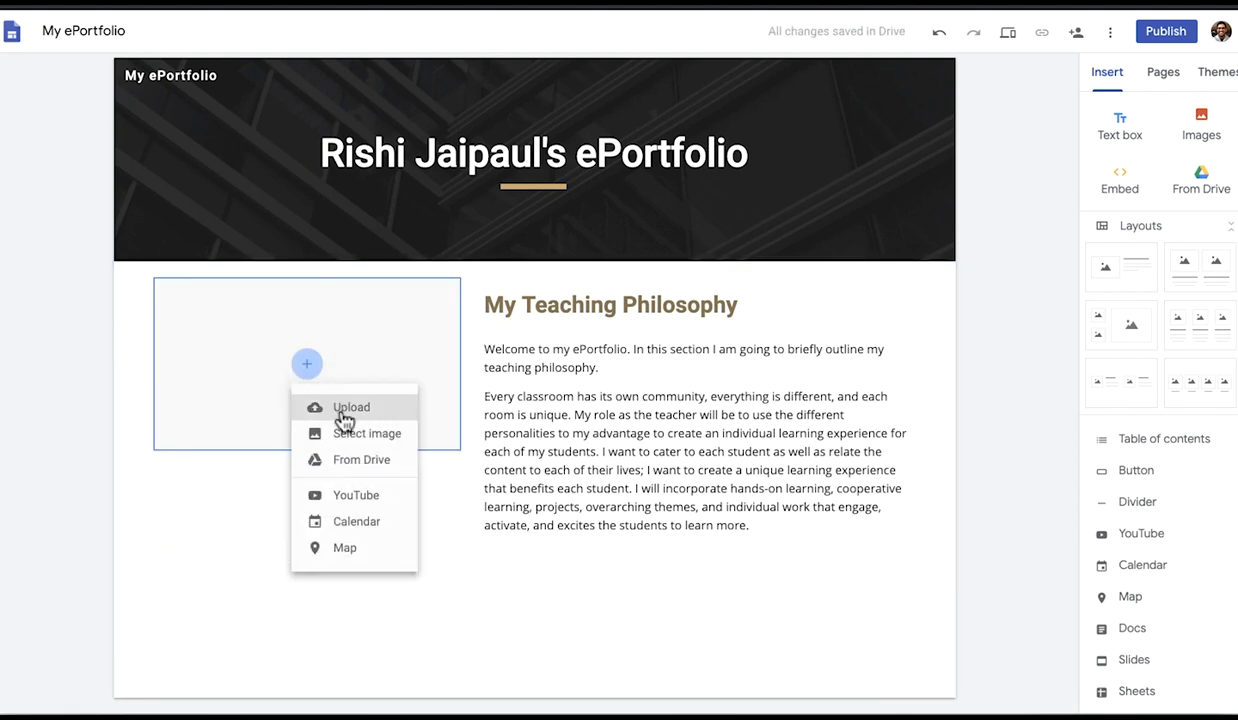
click(368, 432)
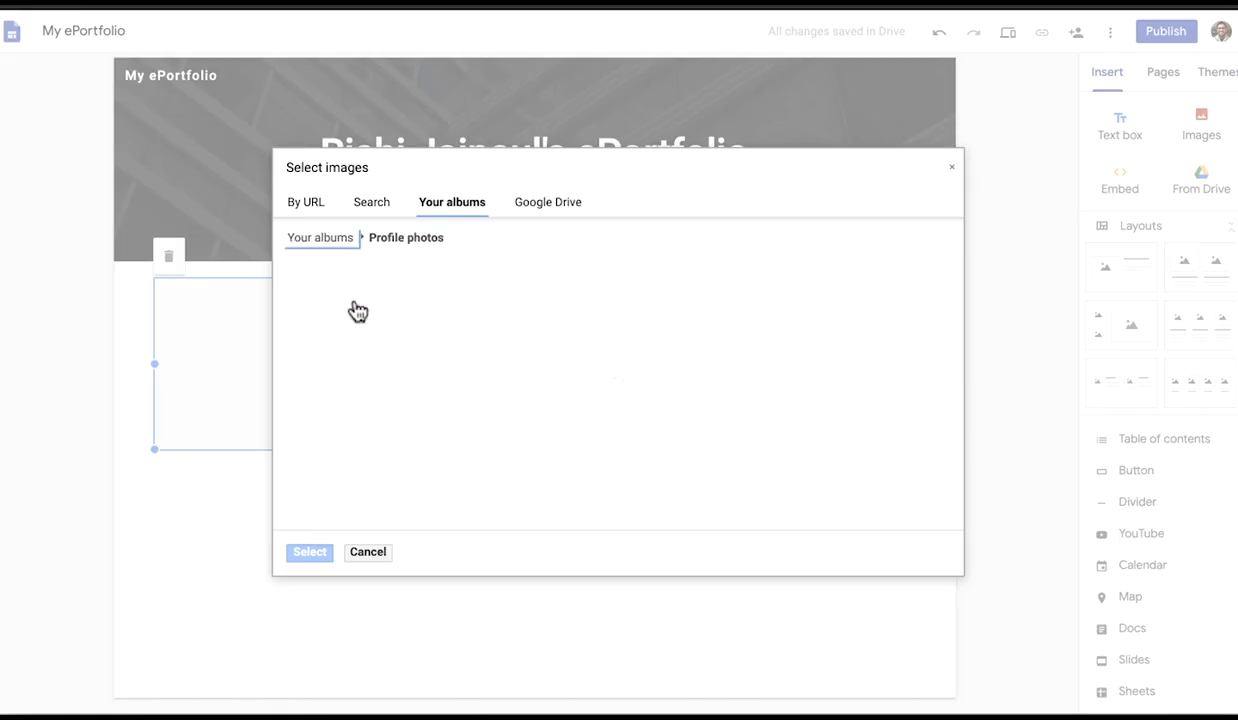
click(308, 552)
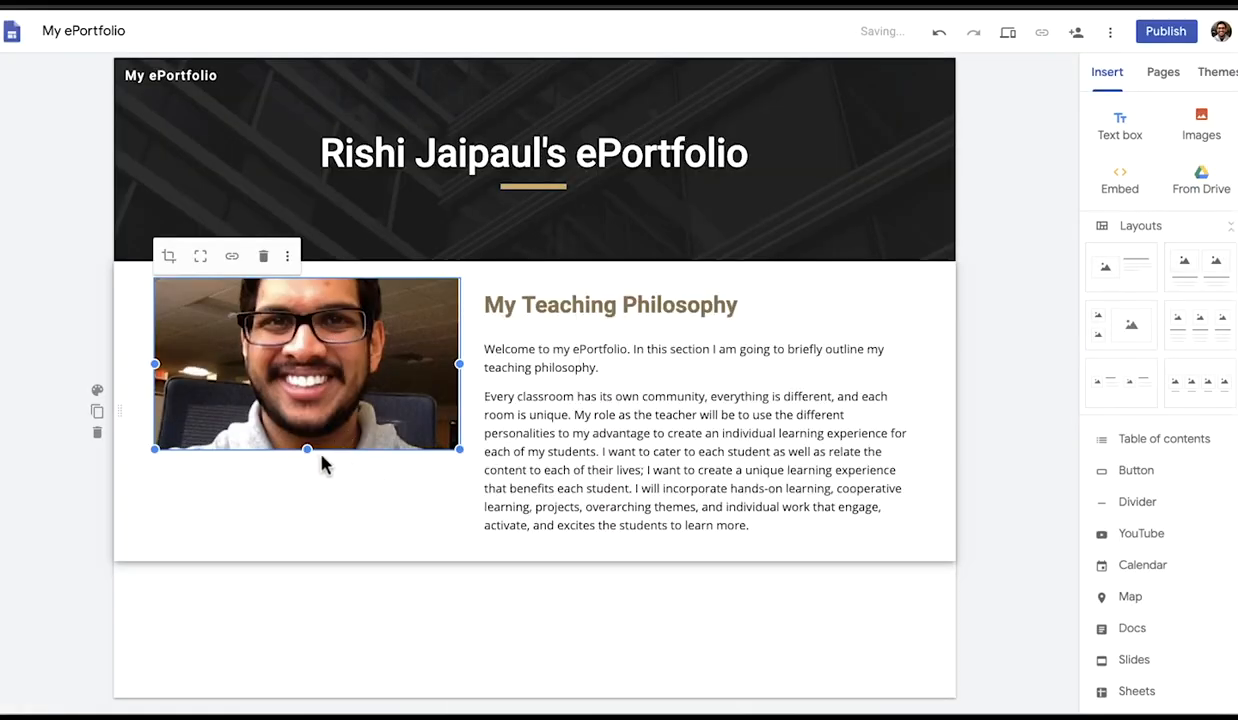
drag(308, 450, 308, 552)
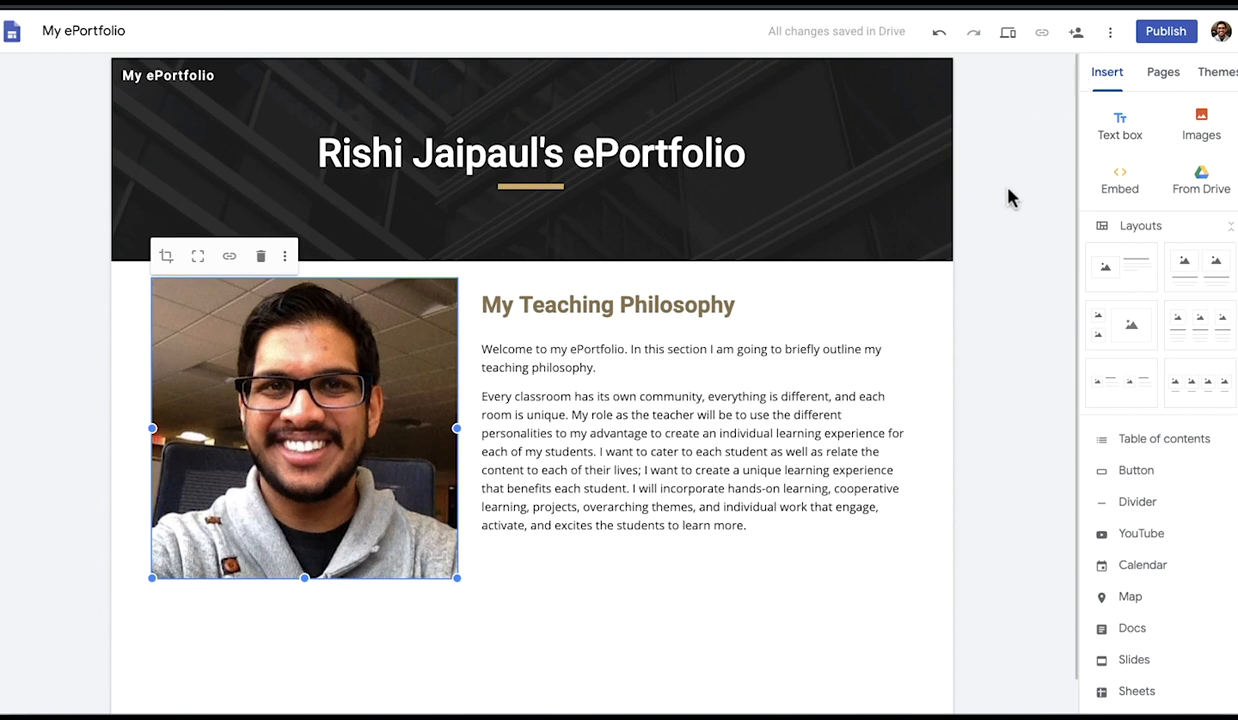
mouse_move(1164, 32)
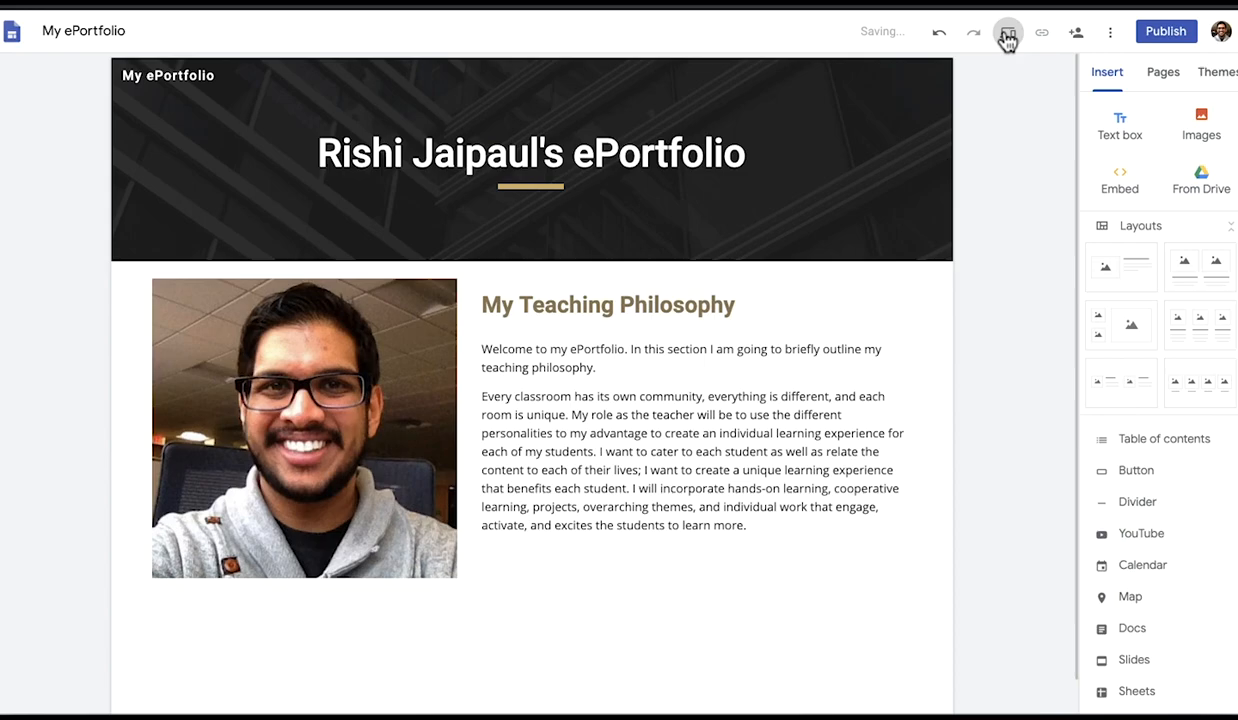
click(1006, 32)
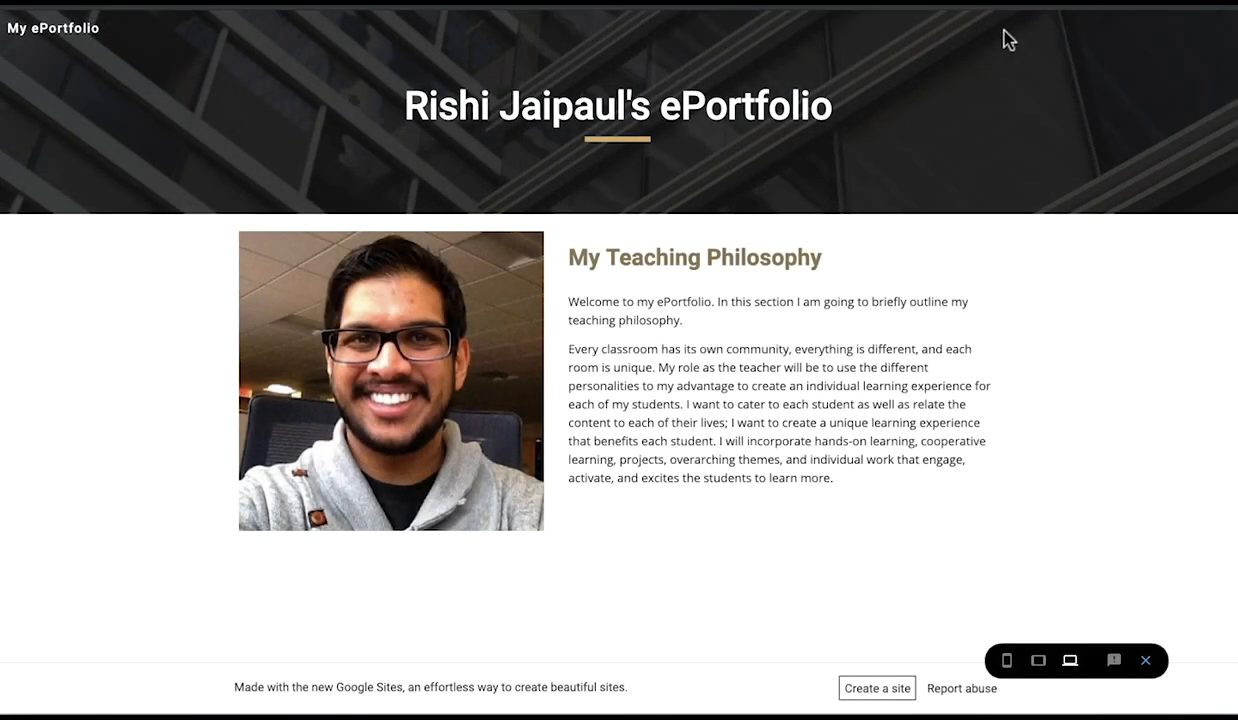
mouse_move(1146, 660)
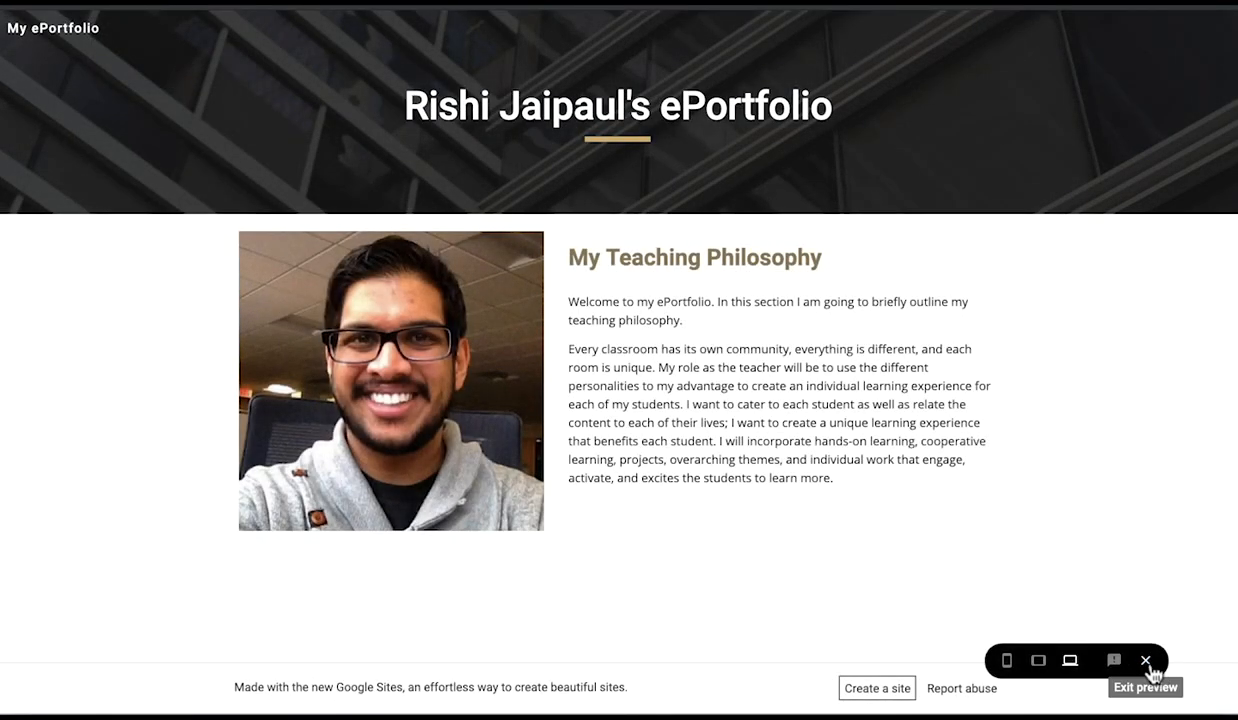
click(1146, 660)
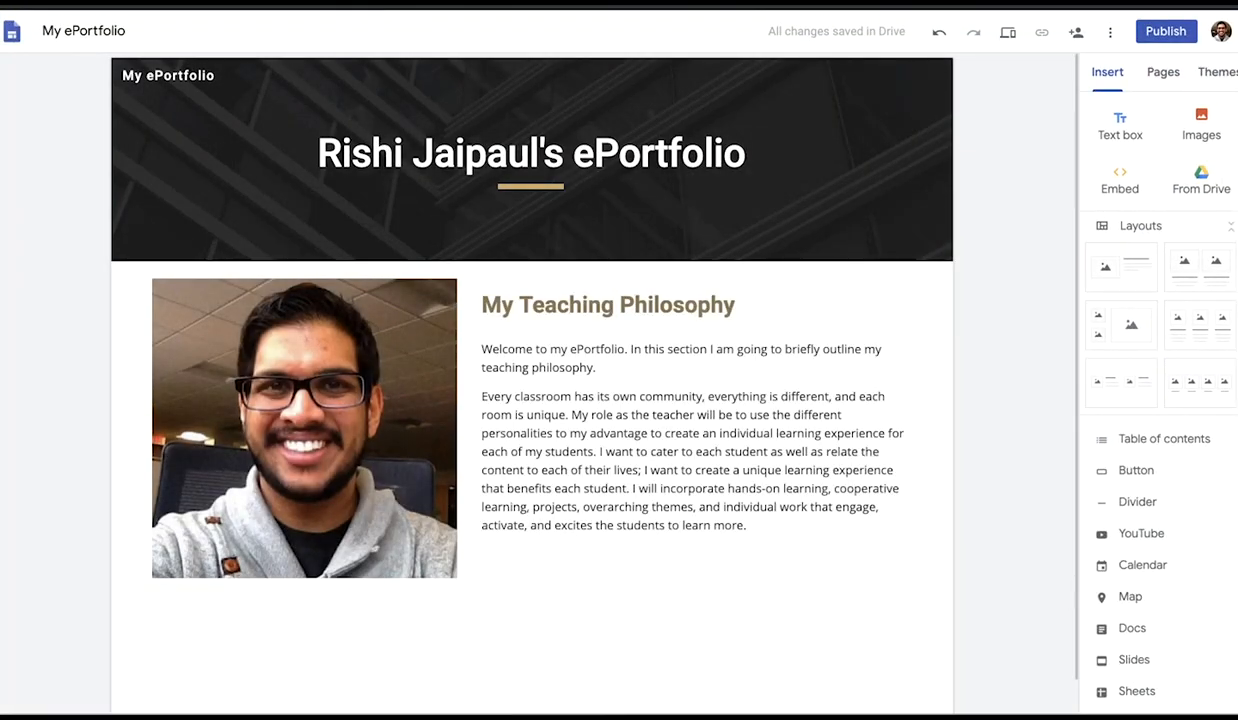
Step: Add a new page named 'Technology Evaluation' to the site
click(1162, 72)
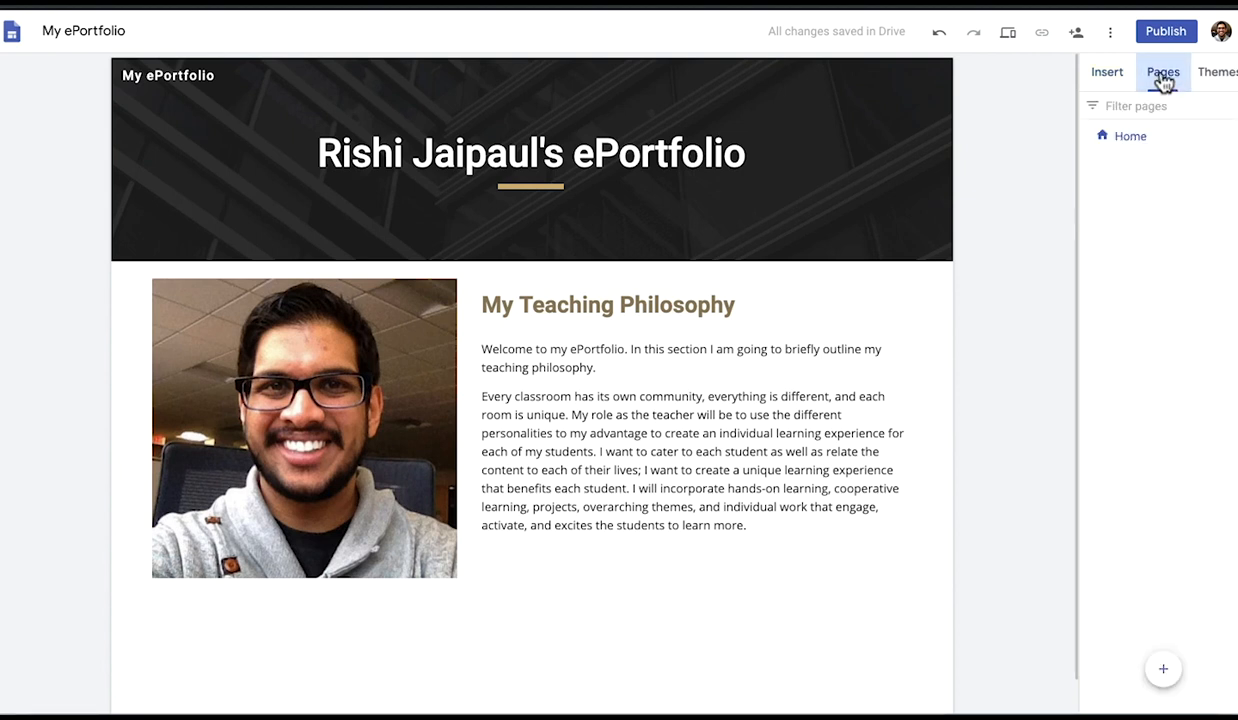
click(1164, 668)
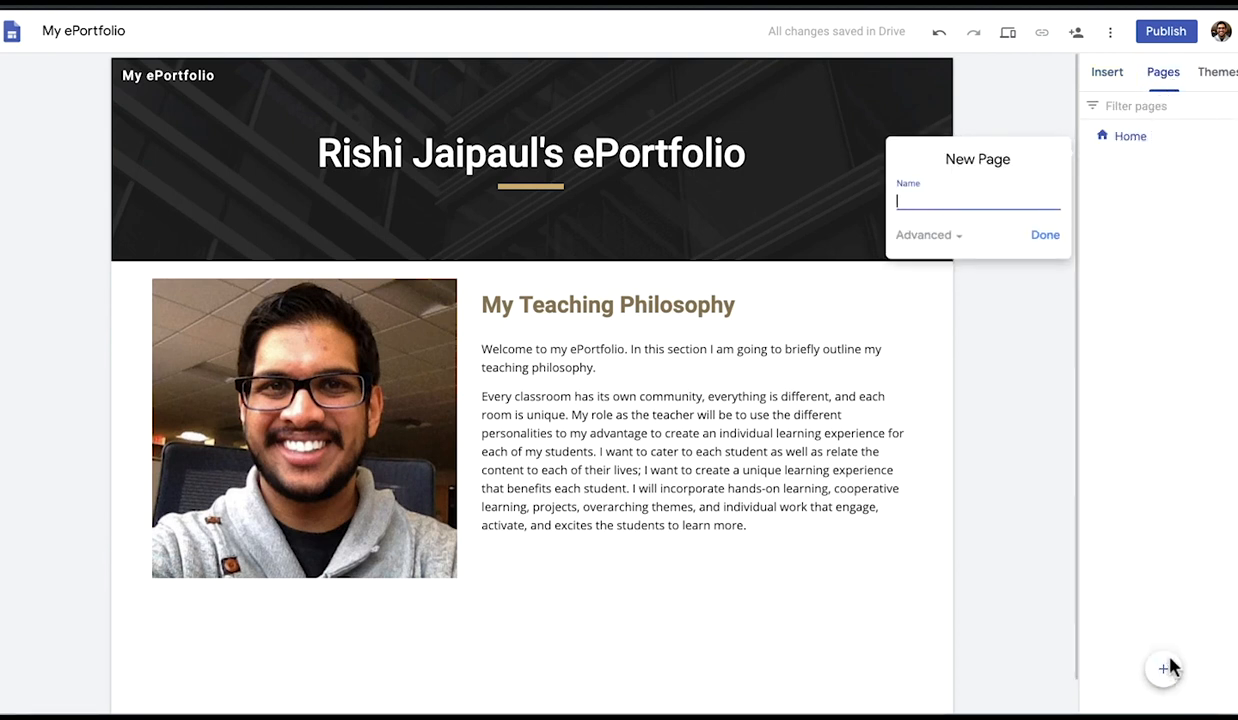
text(Technology Evaluation)
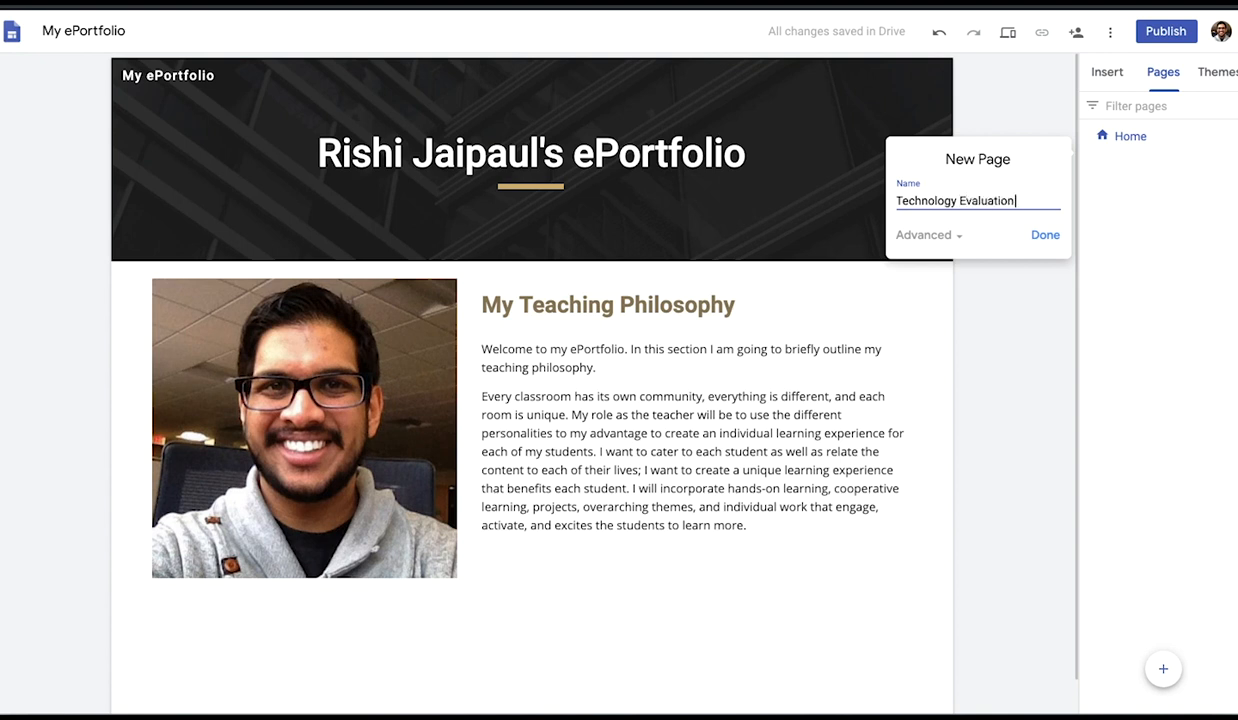
click(1044, 236)
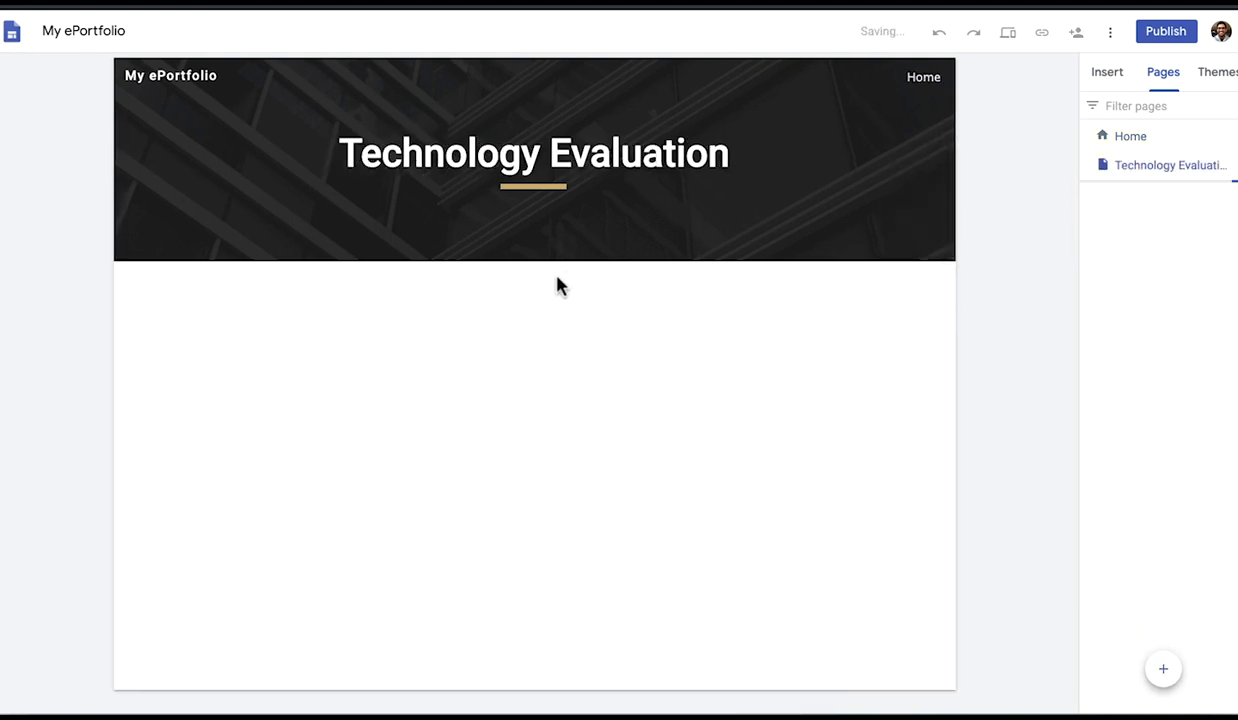
mouse_move(1106, 72)
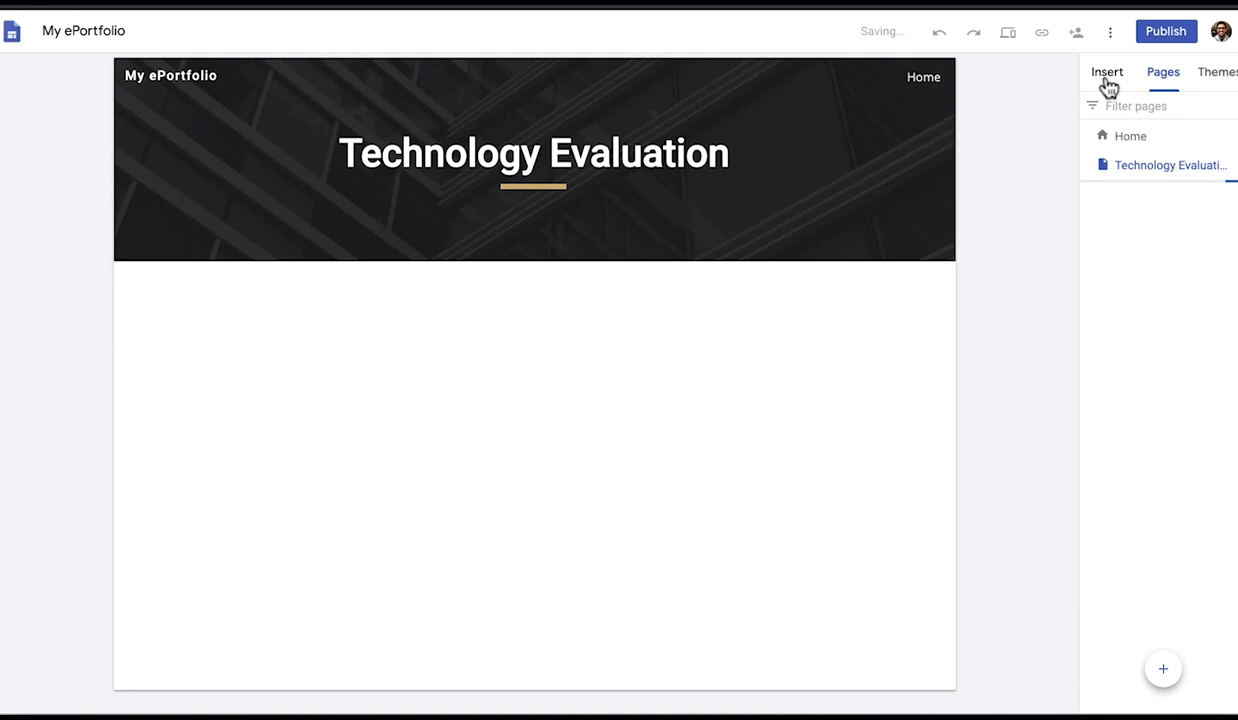
Step: Add an image-and-text section and begin its title with 'Virut'
click(1106, 72)
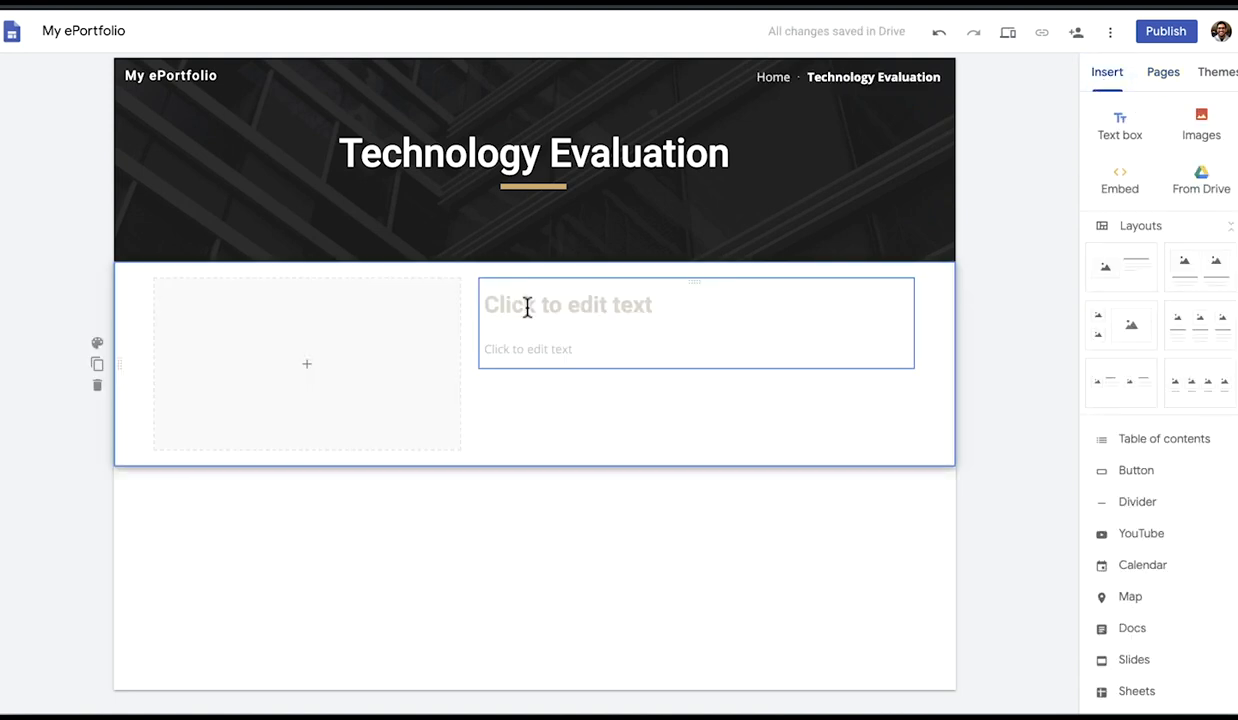
text(Virut)
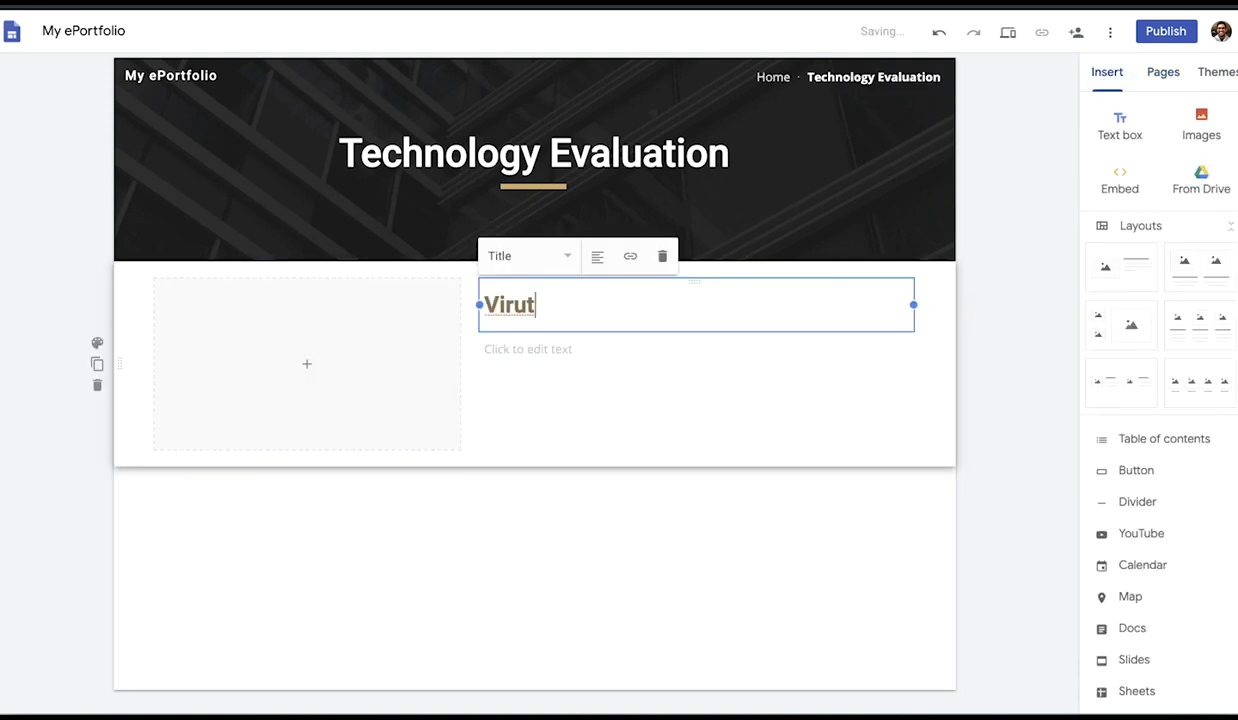